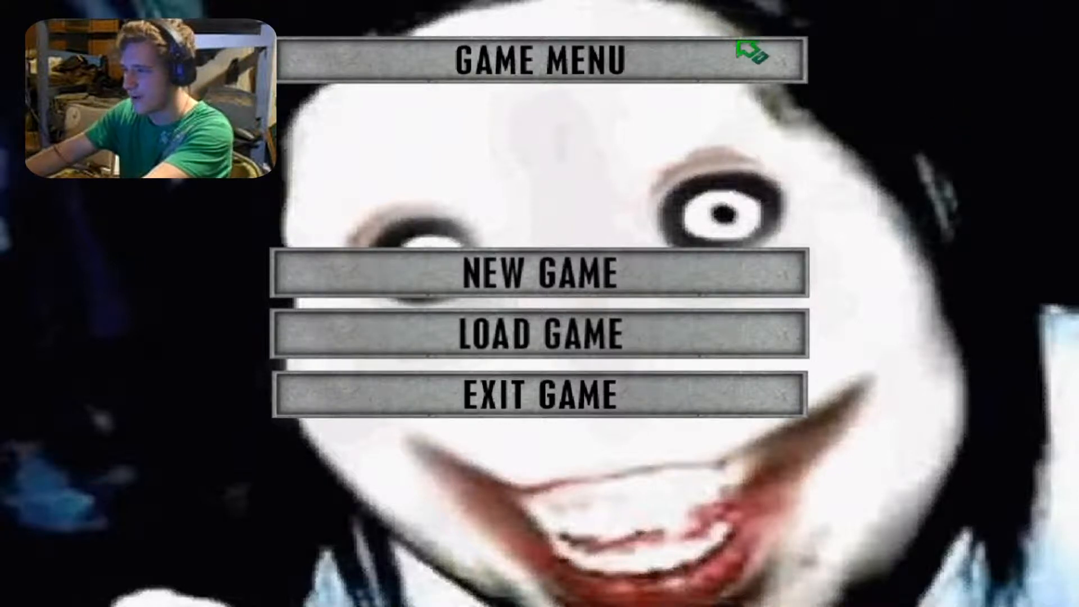
{"action": "mouse_move", "coordinate": [614, 277]}
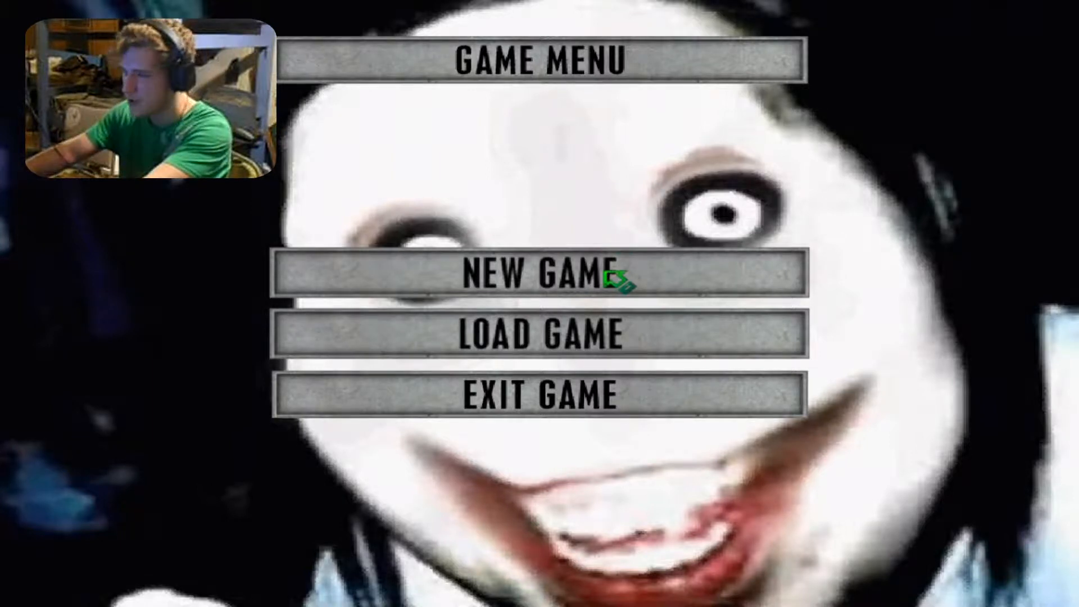
Start a new Jeff the Killer run from the main menu.
{"action": "left_click", "coordinate": [537, 275]}
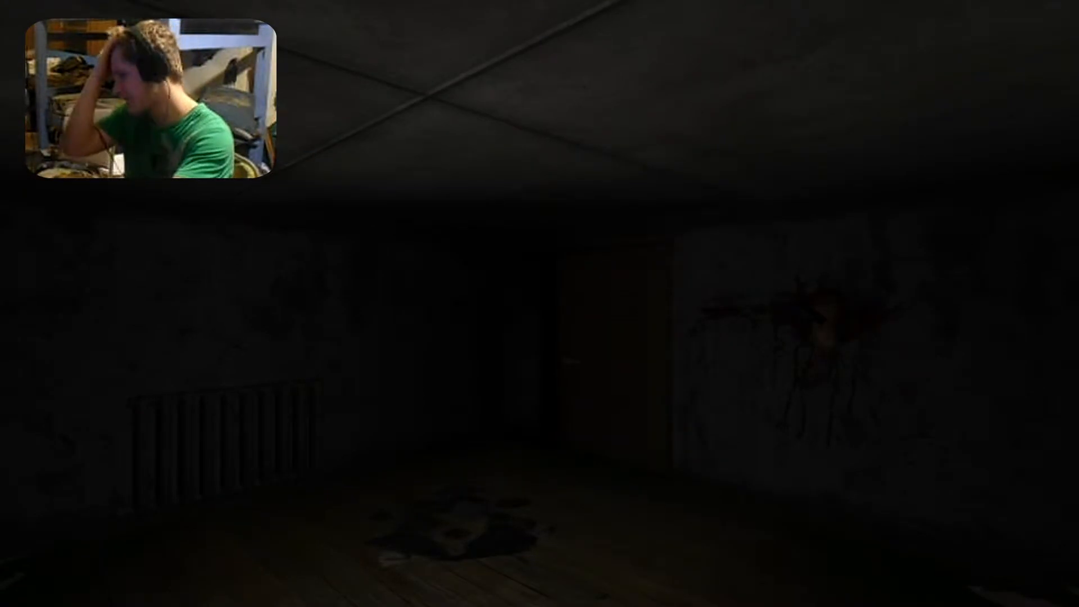
{"action": "mouse_move", "coordinate": [540, 303]}
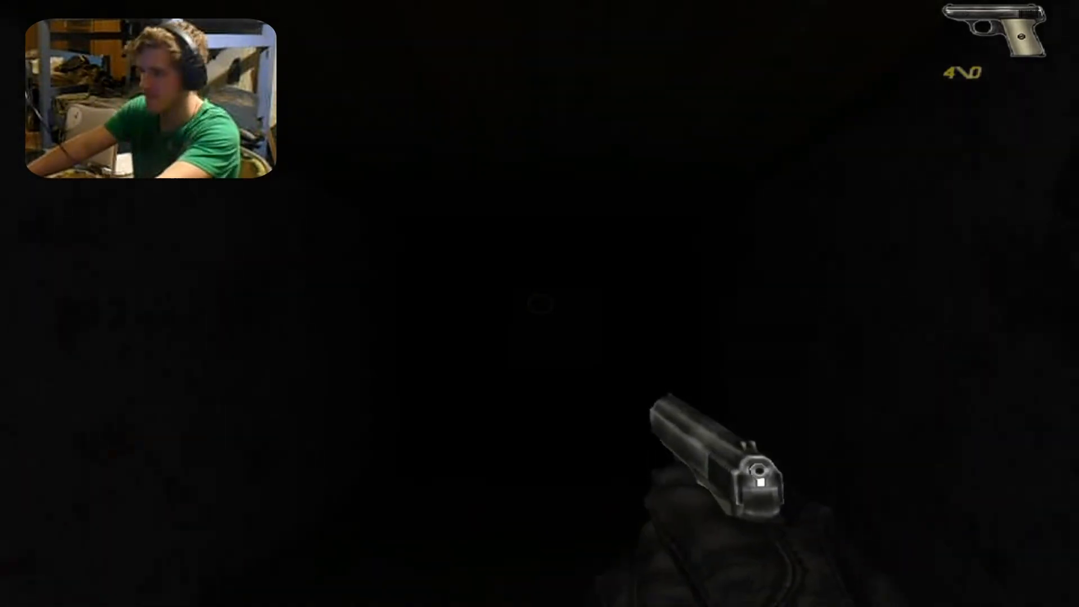
Exit the current run back to the Game Menu with Escape.
{"action": "key", "text": "Escape"}
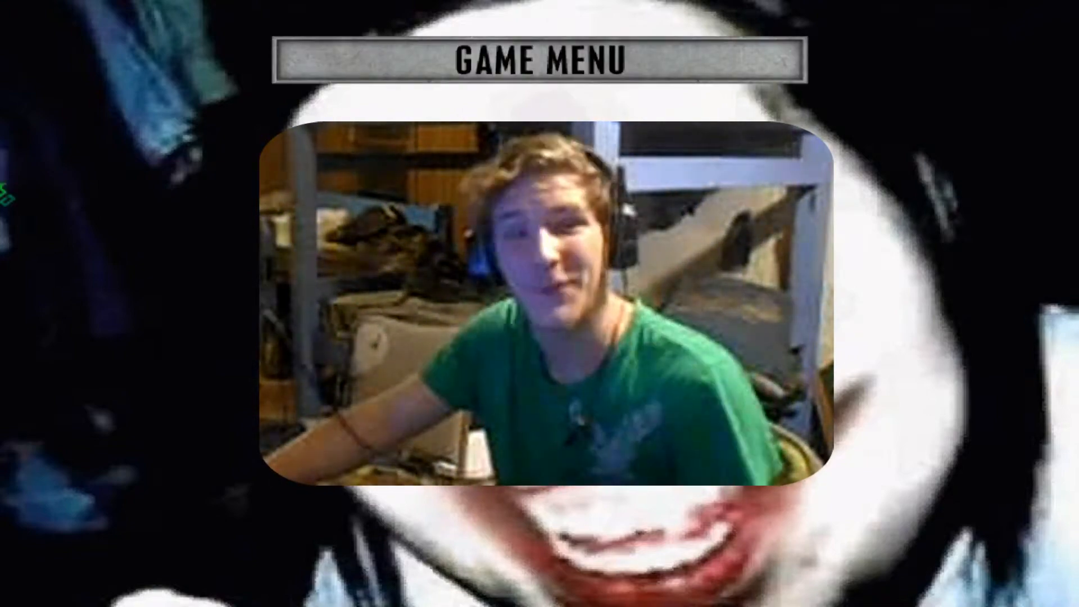